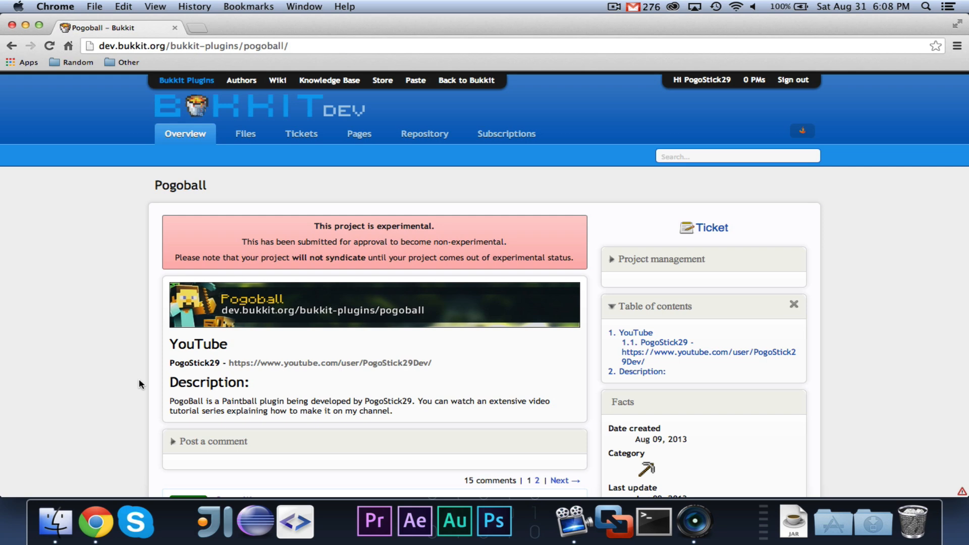
pyautogui.moveTo(61, 291)
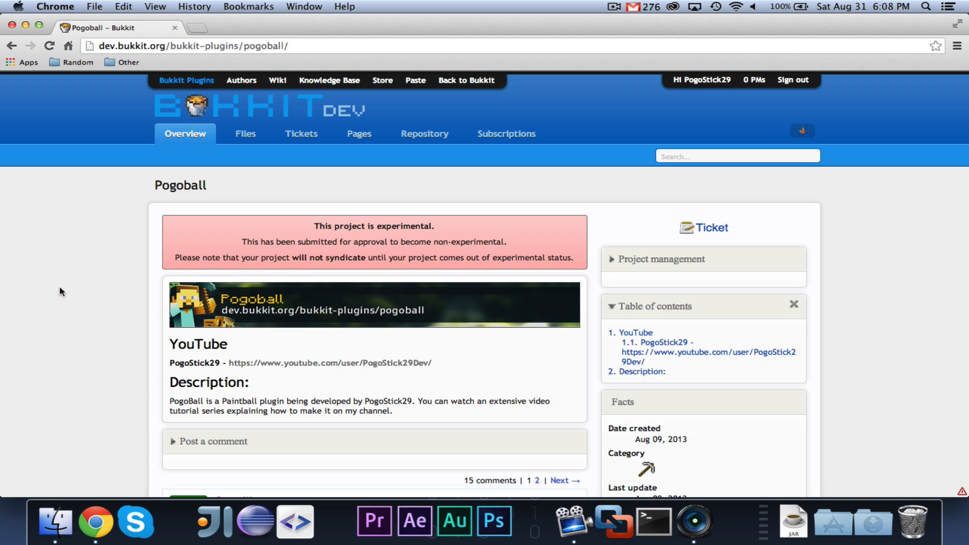
pyautogui.scroll(-3)
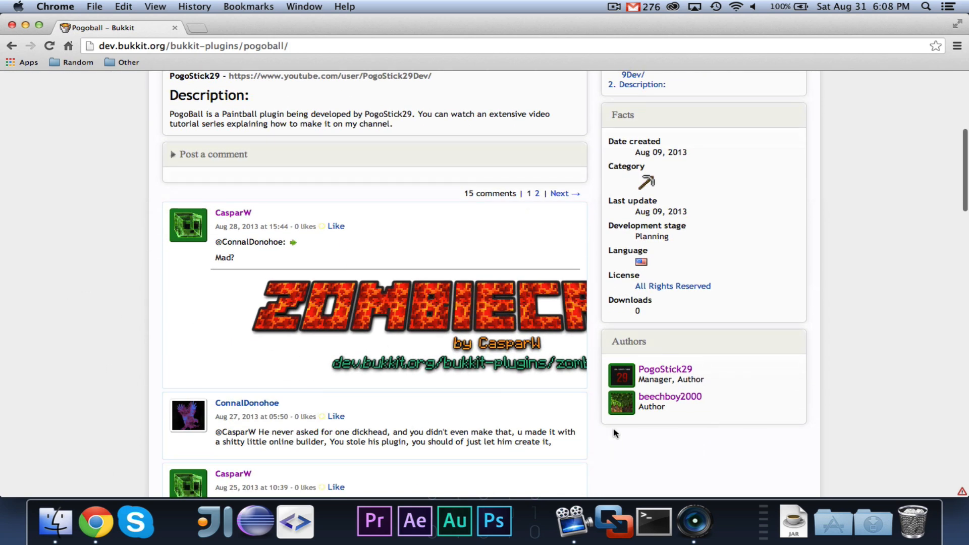
pyautogui.scroll(3)
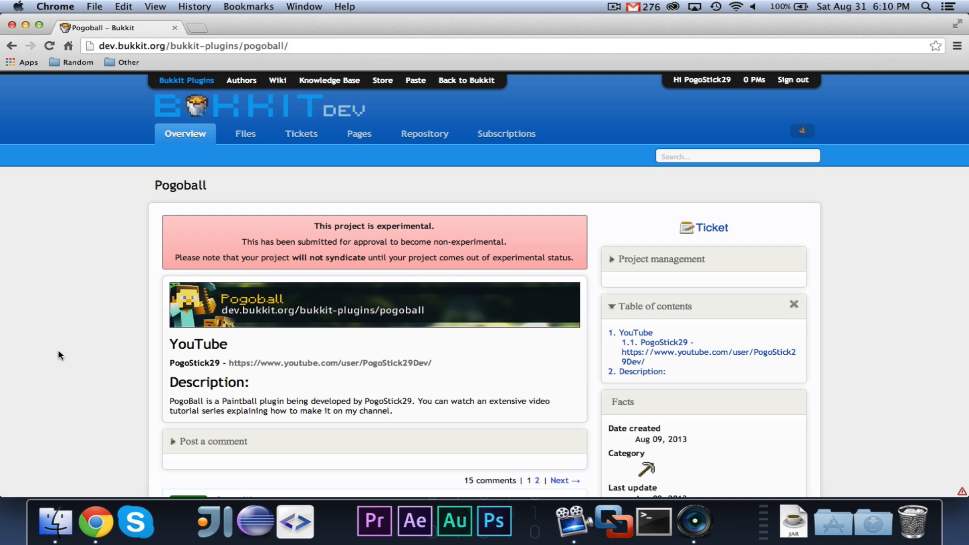
pyautogui.moveTo(615, 5)
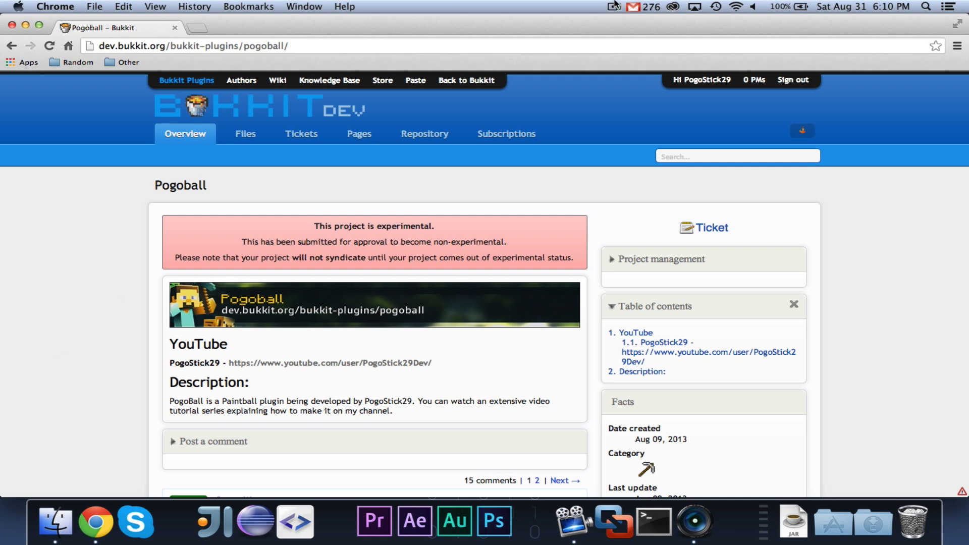
pyautogui.moveTo(624, 163)
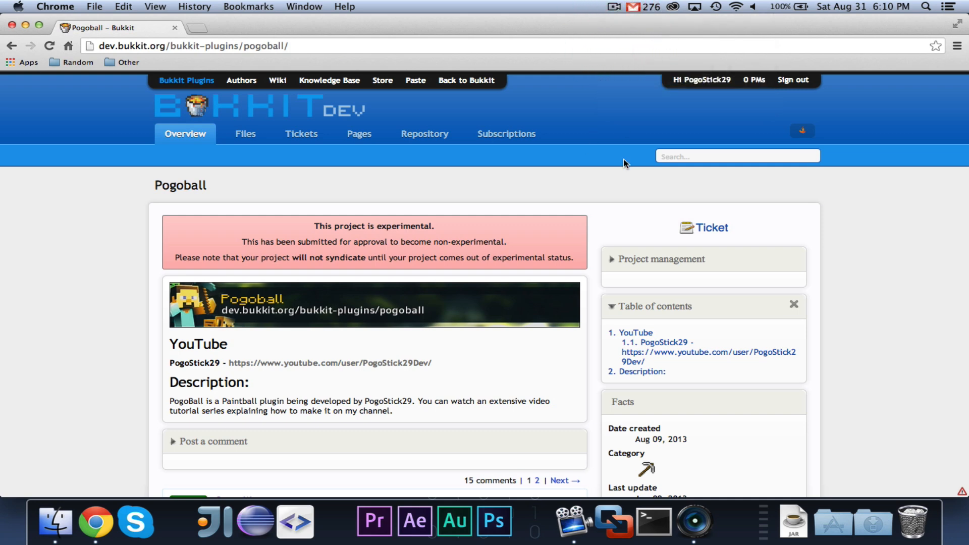
pyautogui.moveTo(617, 179)
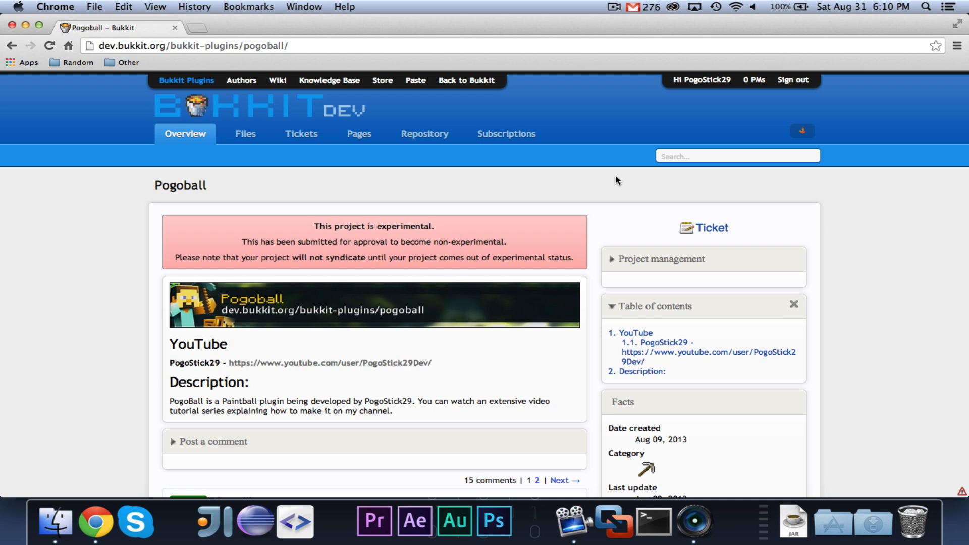
pyautogui.moveTo(295, 523)
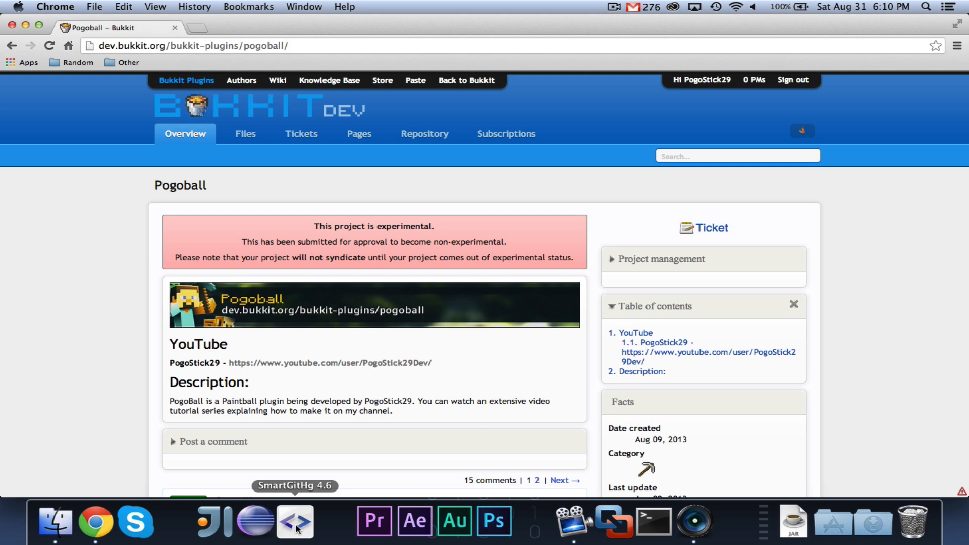
pyautogui.moveTo(106, 268)
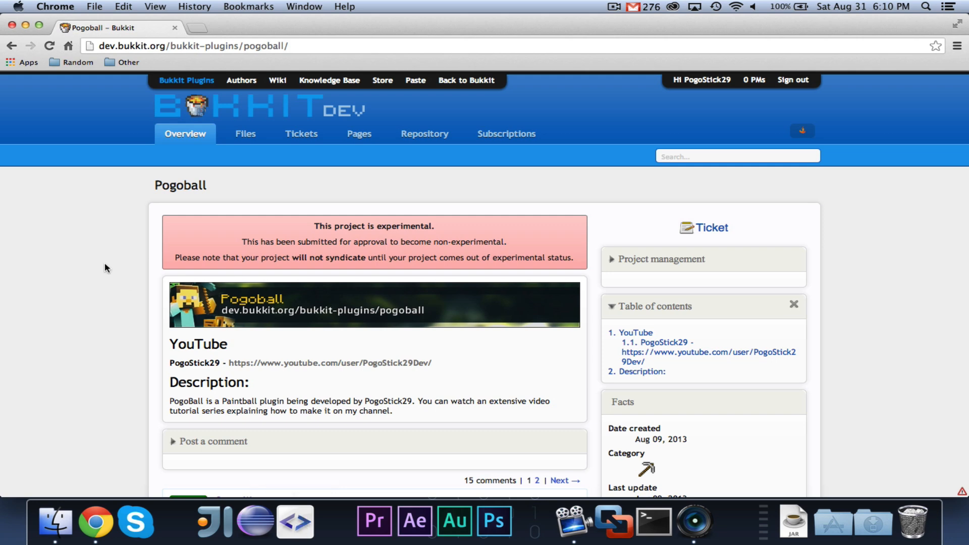